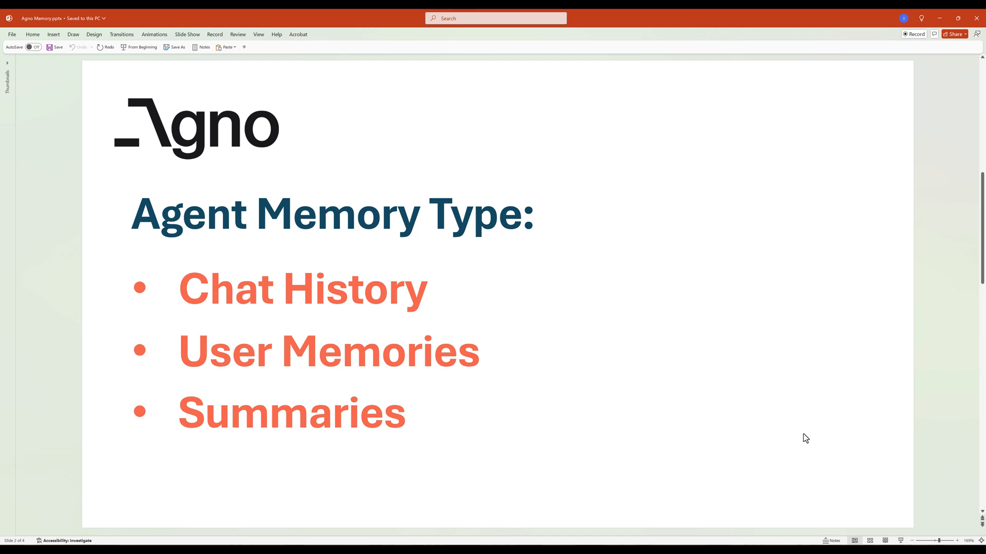
Step: Begin a call on the agent object with 'agent.' below the Agent definition
scroll(down, 3)
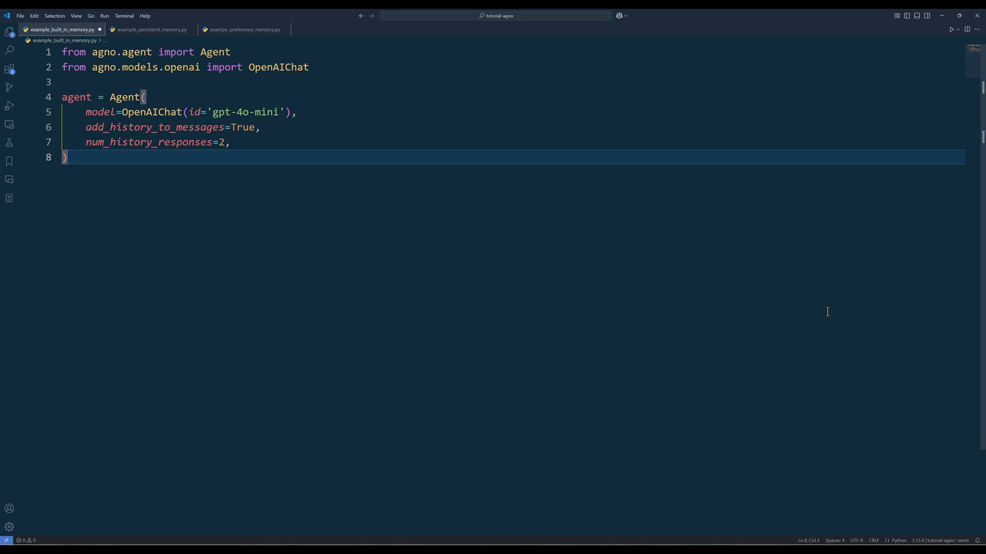
text(agent.)
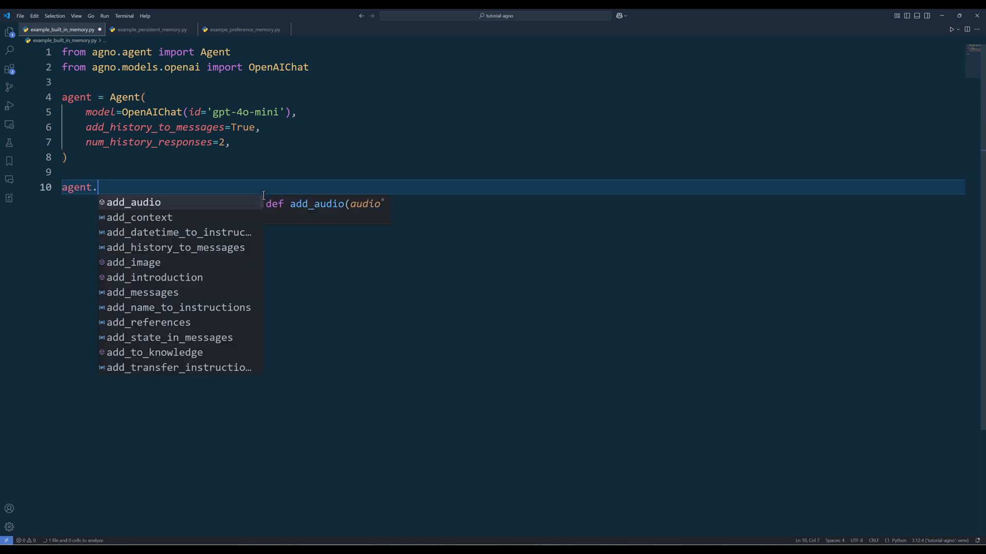
Step: Add the streamed print_response prompt 'My name is Jie' to the script
text(print_response('My name is Jie', stream=True)
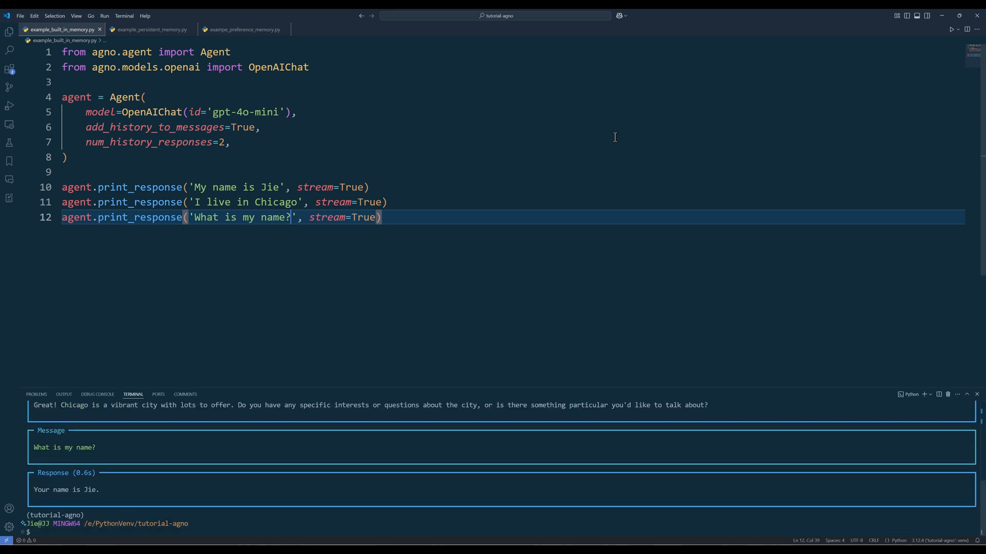
mouse_move(635, 130)
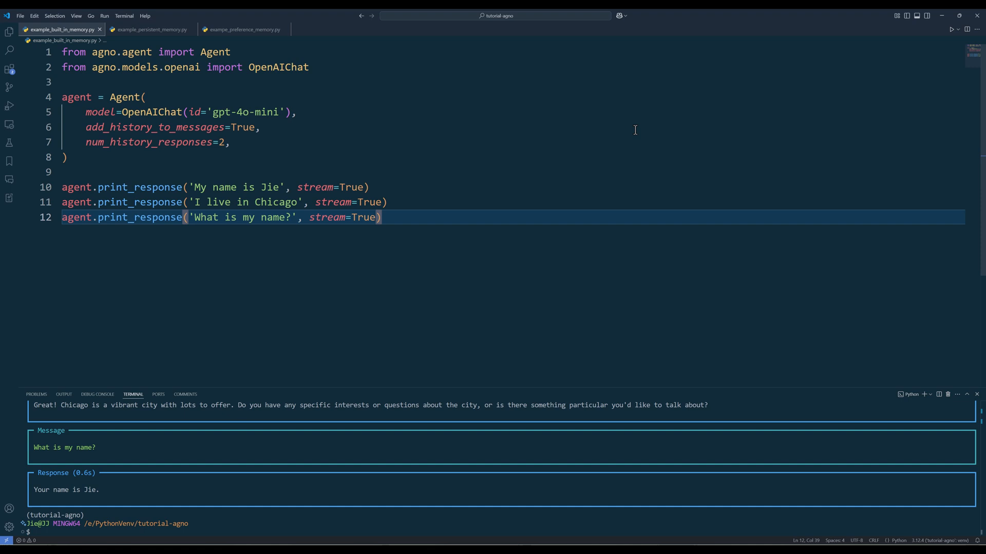
mouse_move(448, 212)
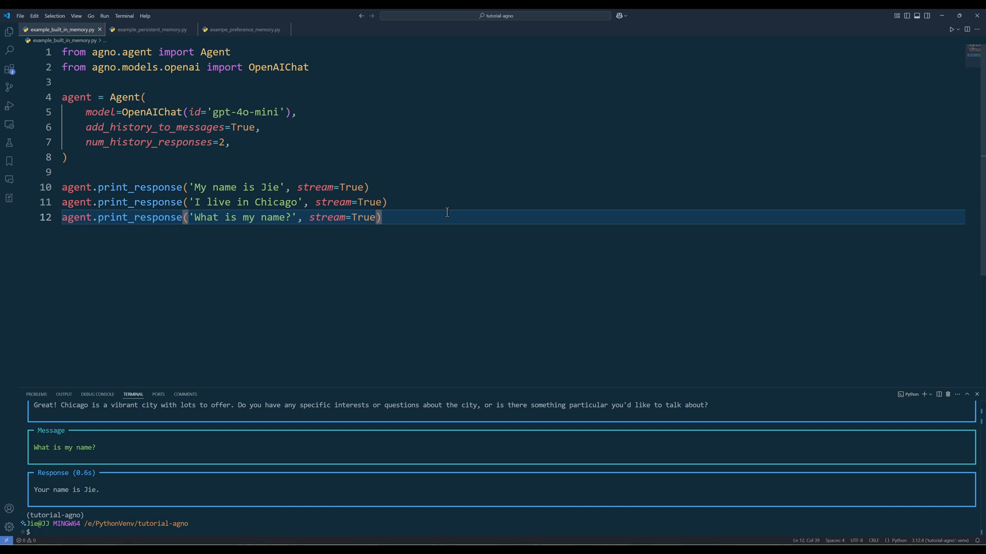
Step: Insert a prompt 'I work as a photographer' before the name question
click(447, 220)
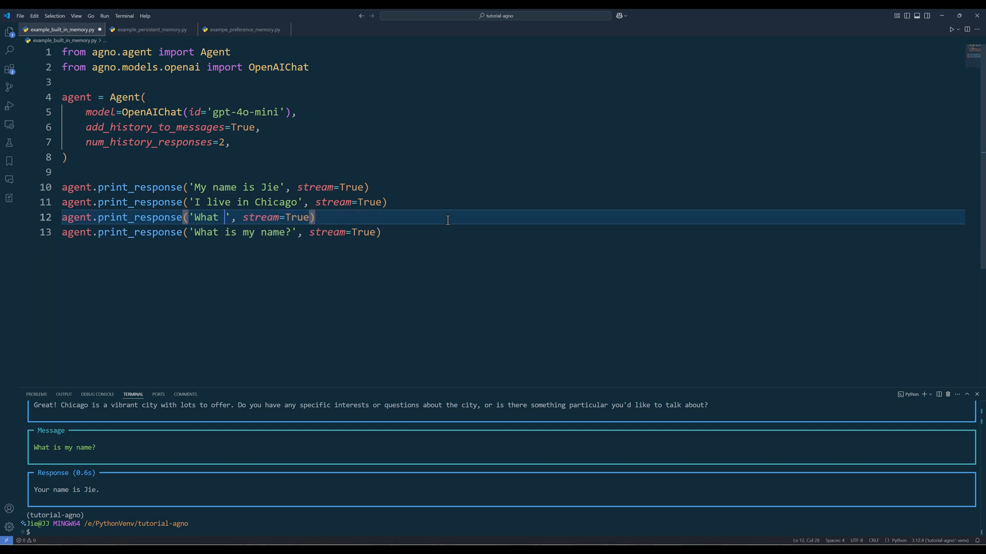
text(I work as a photographer)
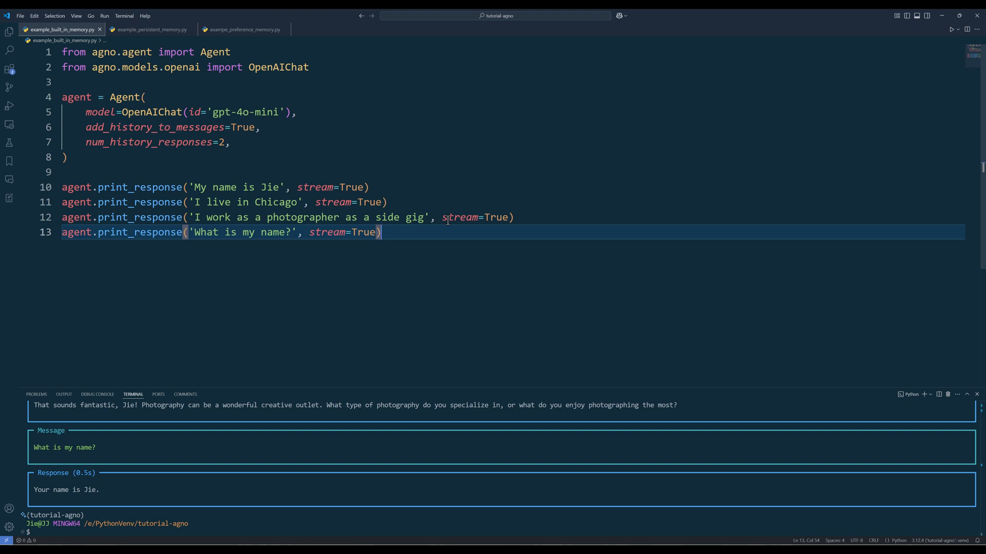
mouse_move(193, 16)
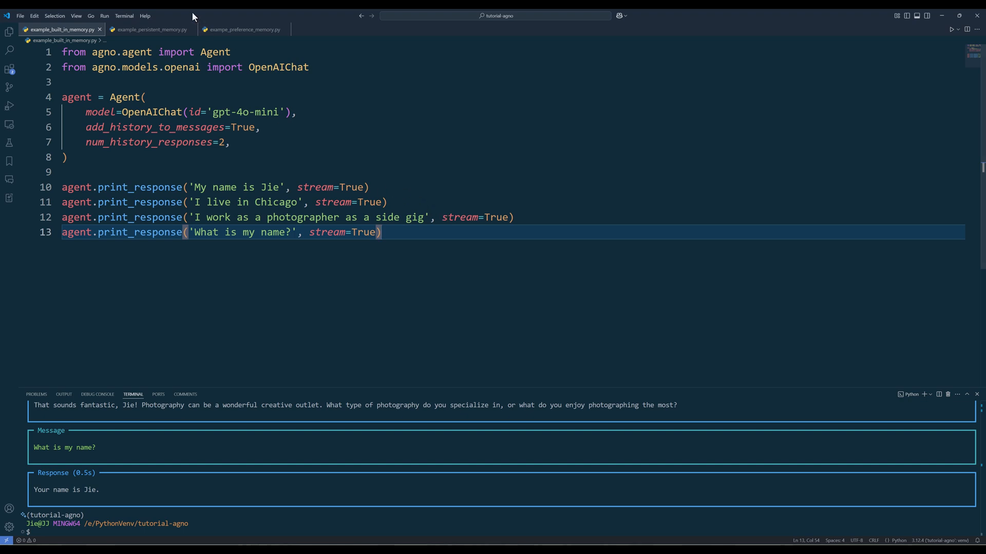
Step: Switch to the example_persistent_memory.py script
click(149, 29)
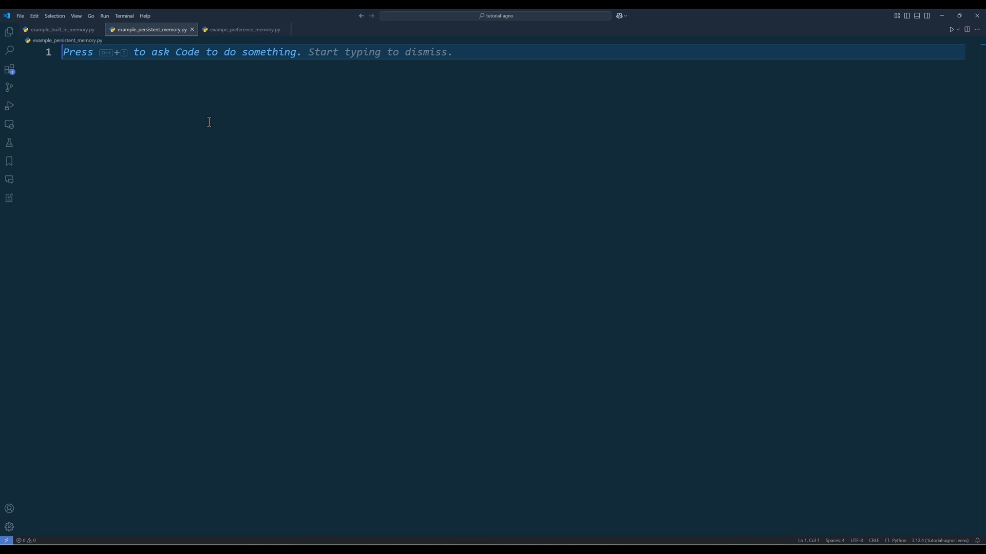
mouse_move(727, 203)
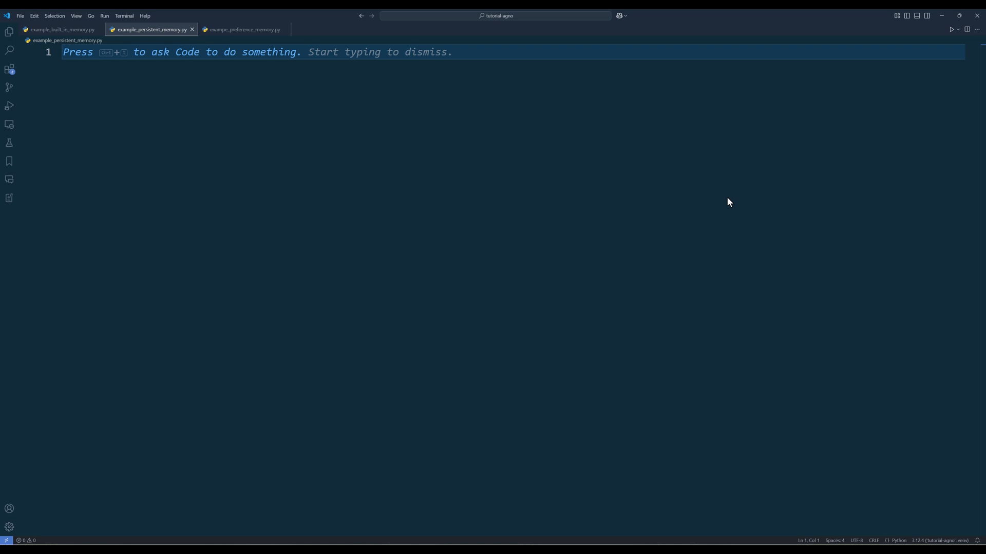
mouse_move(568, 191)
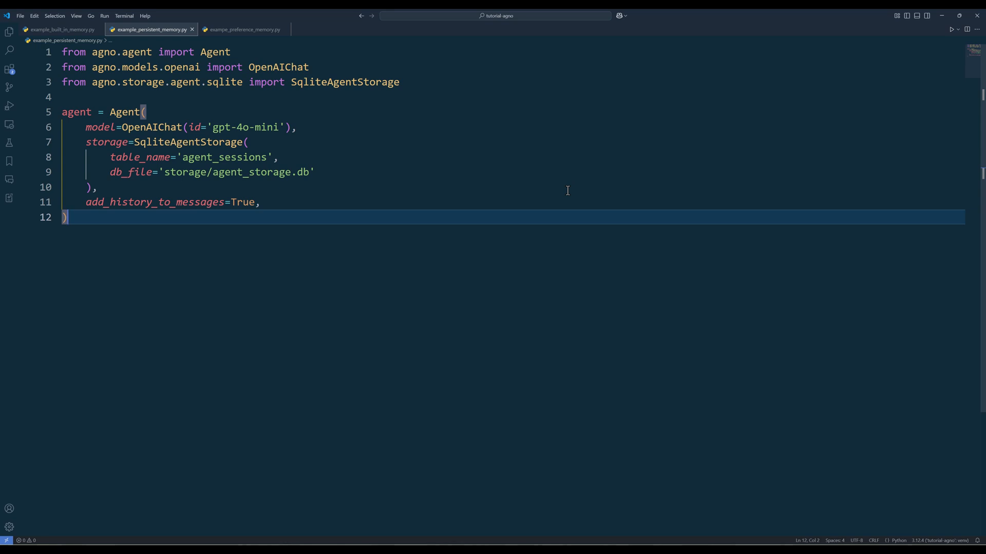
Step: Add the streamed prompt 'My name is Jie and I am a developer.' below the agent definition
key(Enter)
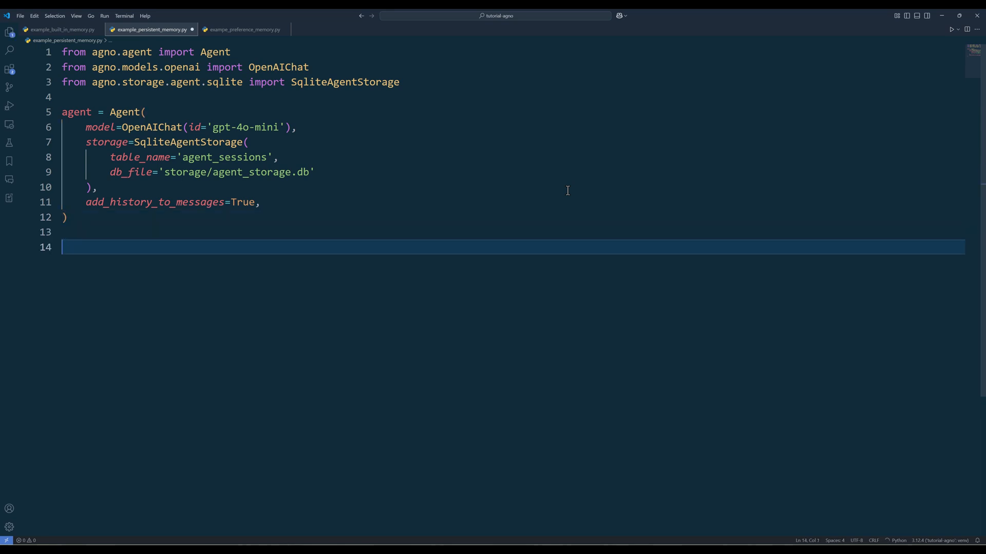
text(agent.print_response('My name is Jie and I am a developer.', stream=True))
text(agent.print_response('What is my name?', stream=True))
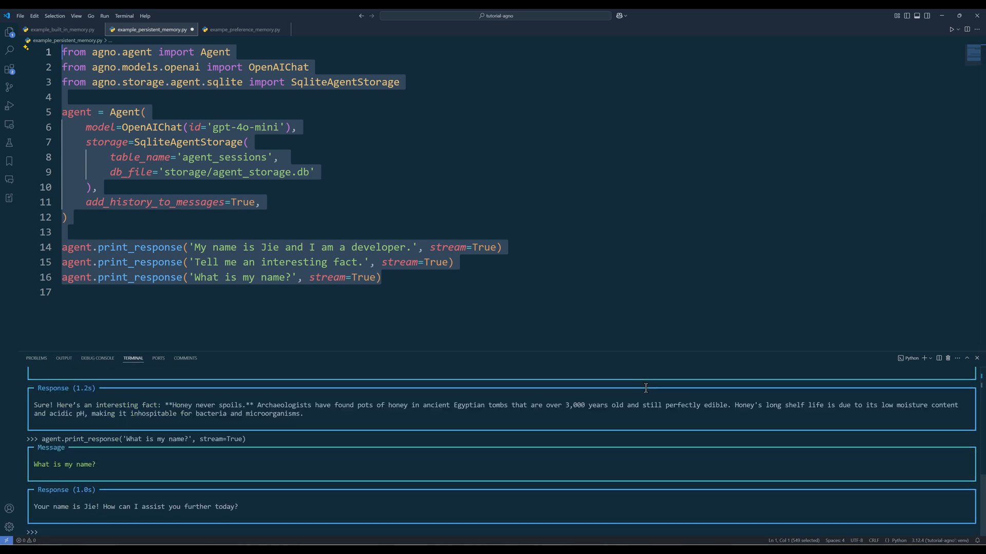
mouse_move(398, 279)
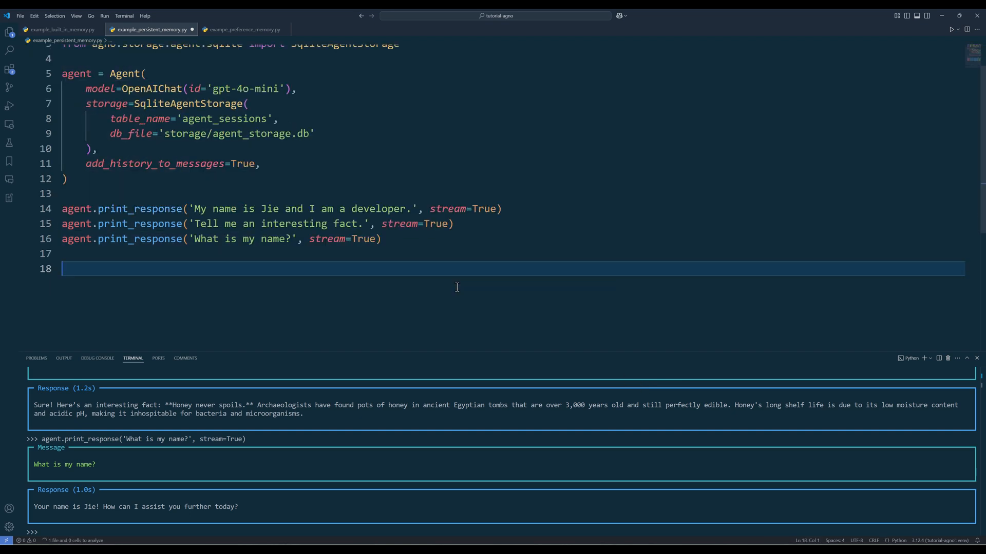
Step: Print agent.session_id in the terminal and select the returned id for copying
text(agent)
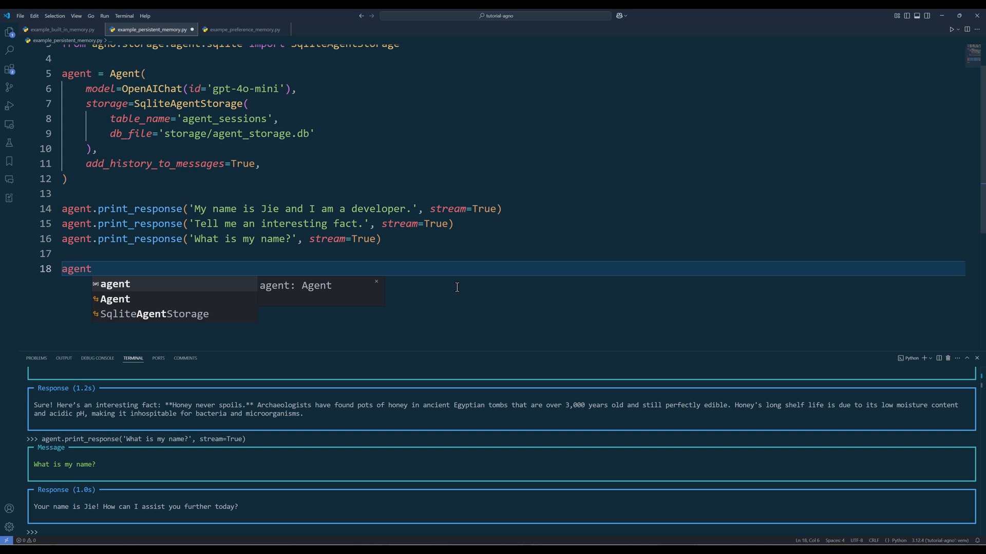
text(.session_id)
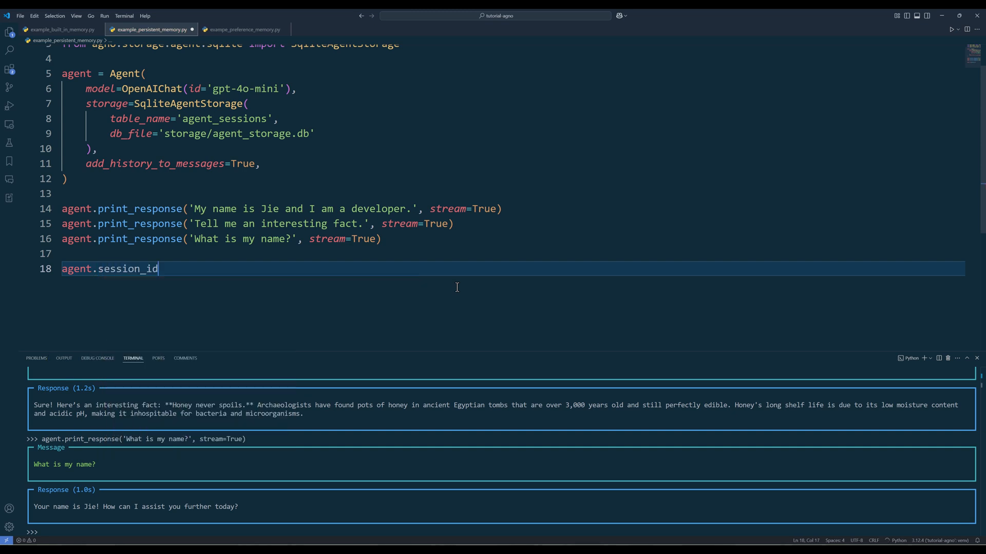
key(Enter)
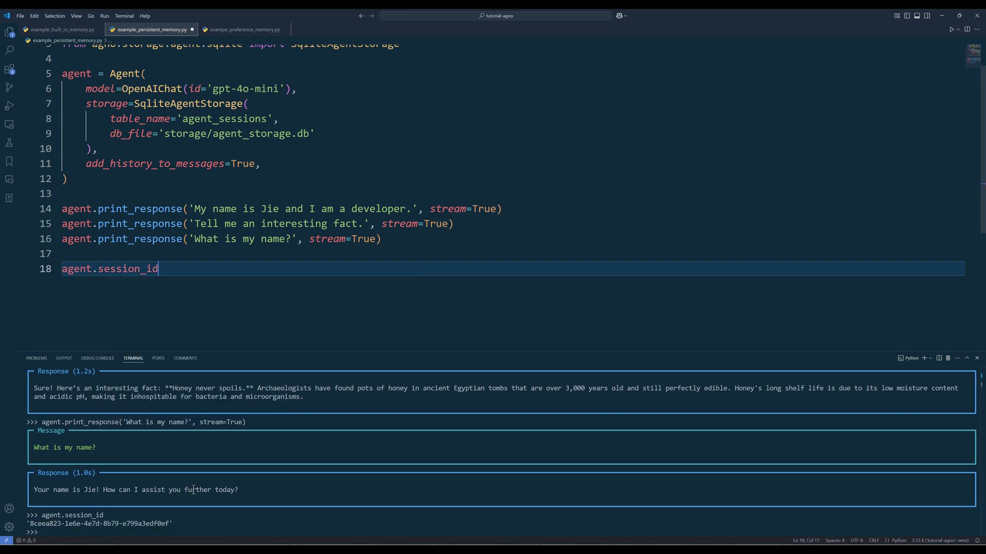
double_click(127, 269)
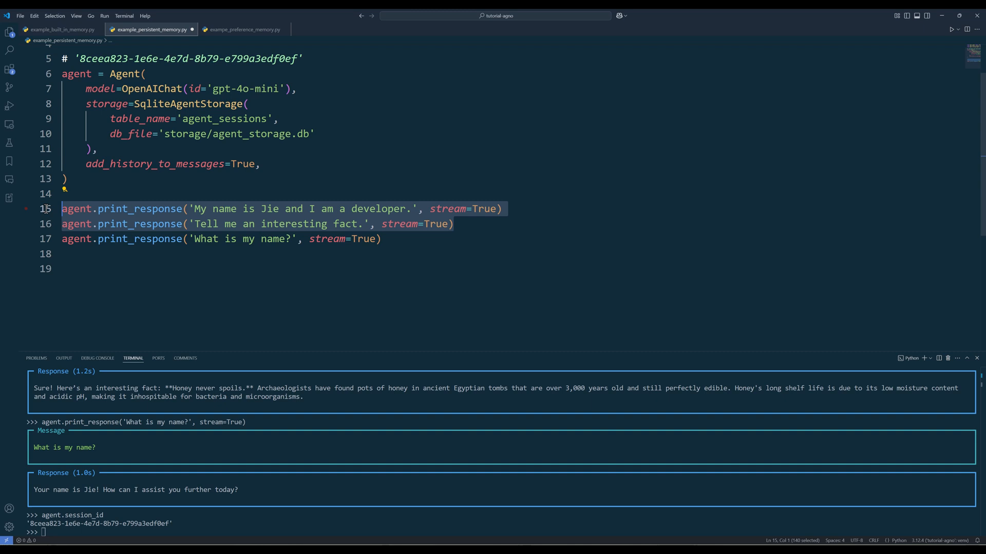
Step: Comment out the name and fact prompts, then begin a session_id argument on the agent
key(ctrl+/)
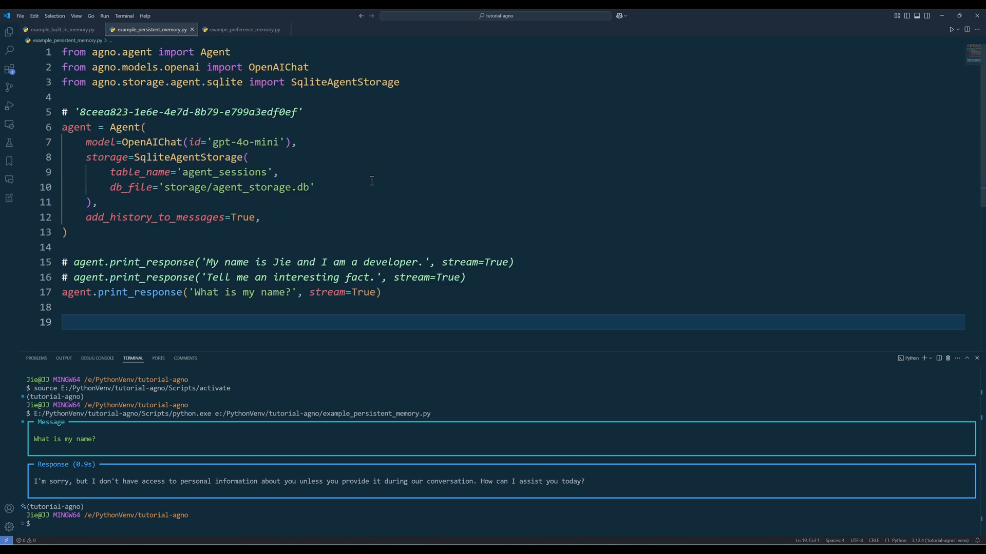
text(session_id=)
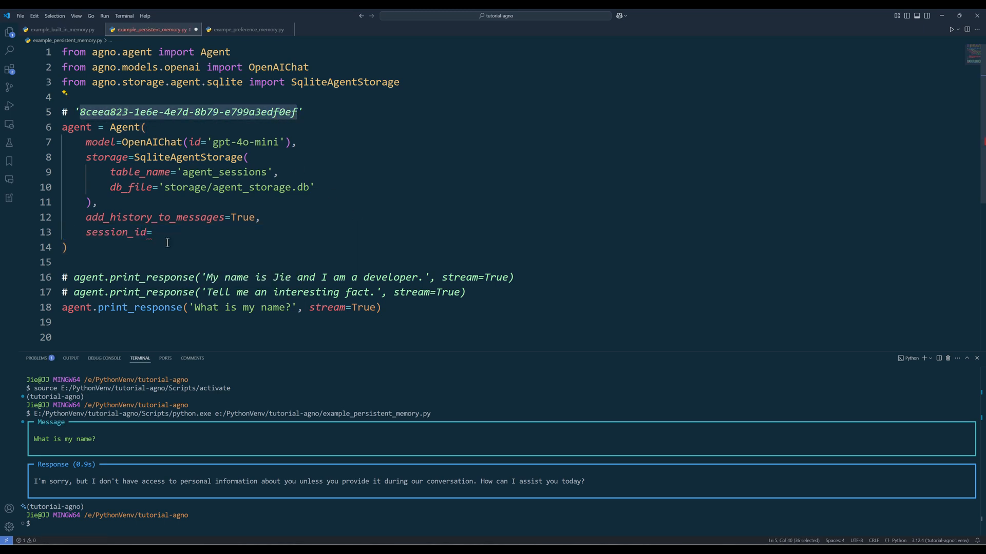
Step: Set session_id to '8ceea823-1e6e-4e7d-8b79-e799a3edf0ef' and switch to example_preference_memory.py
text('8ceea823-1e6e-4e7d-8b79-e799a3edf0ef')
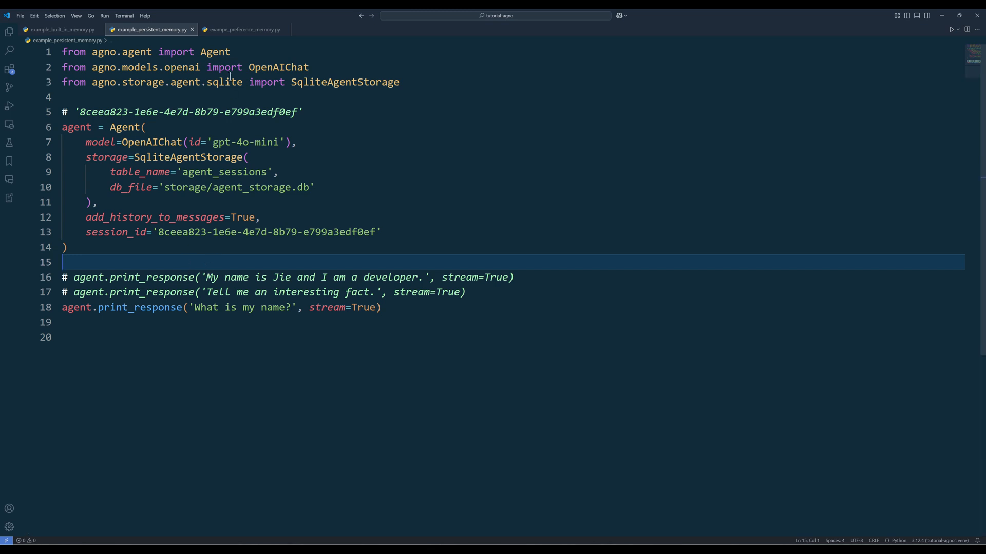
click(242, 29)
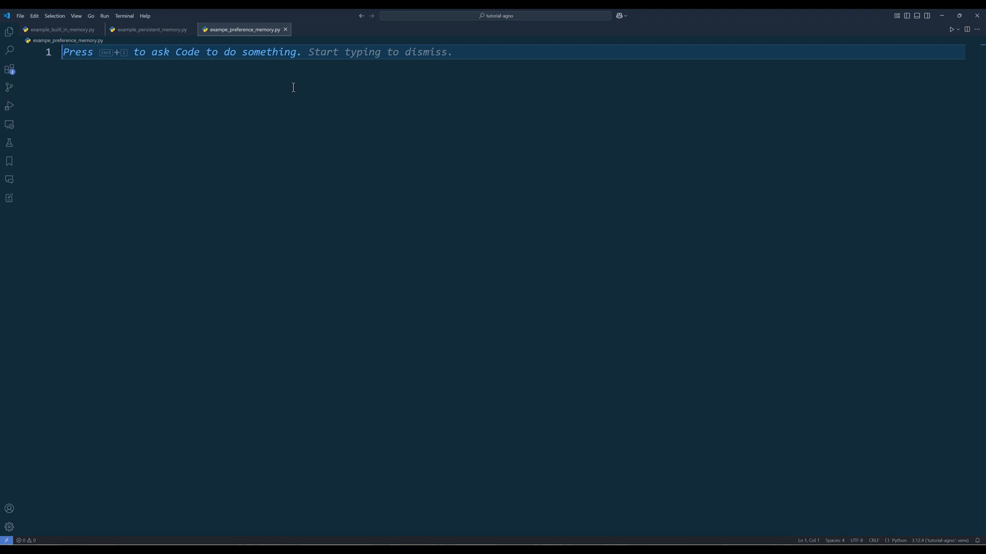
mouse_move(395, 261)
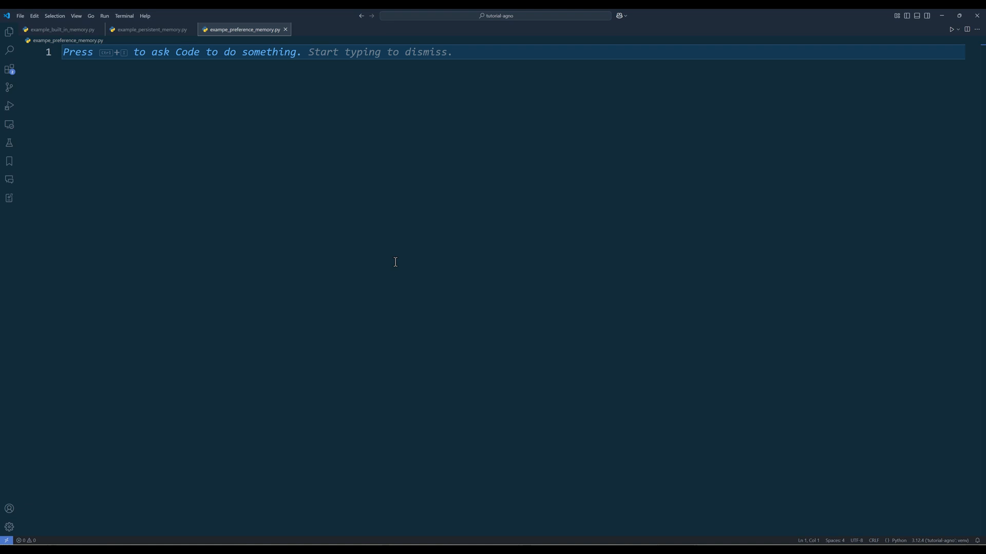
mouse_move(401, 273)
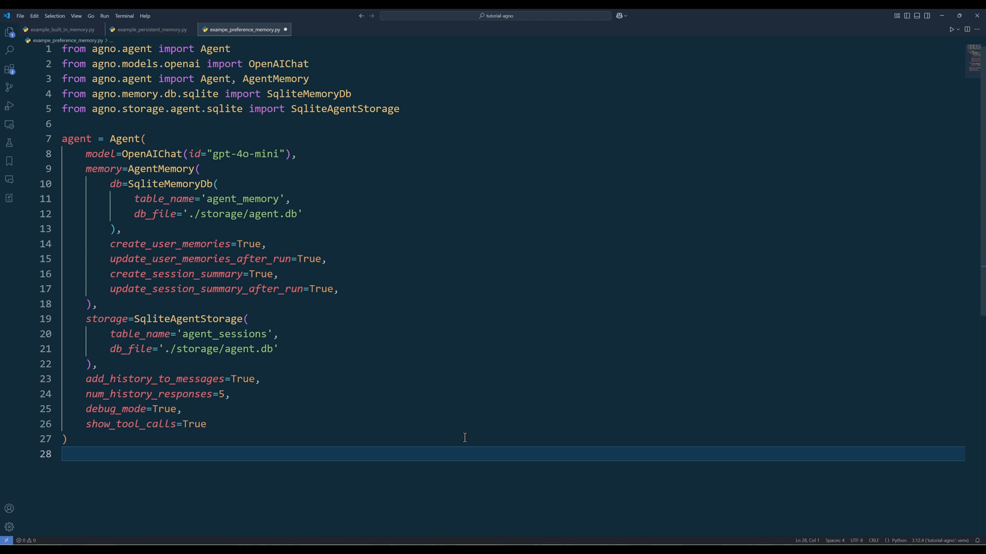
Step: Scroll through the DEBUG output listing memories about Project Yellowstone and coding
scroll(down, 3)
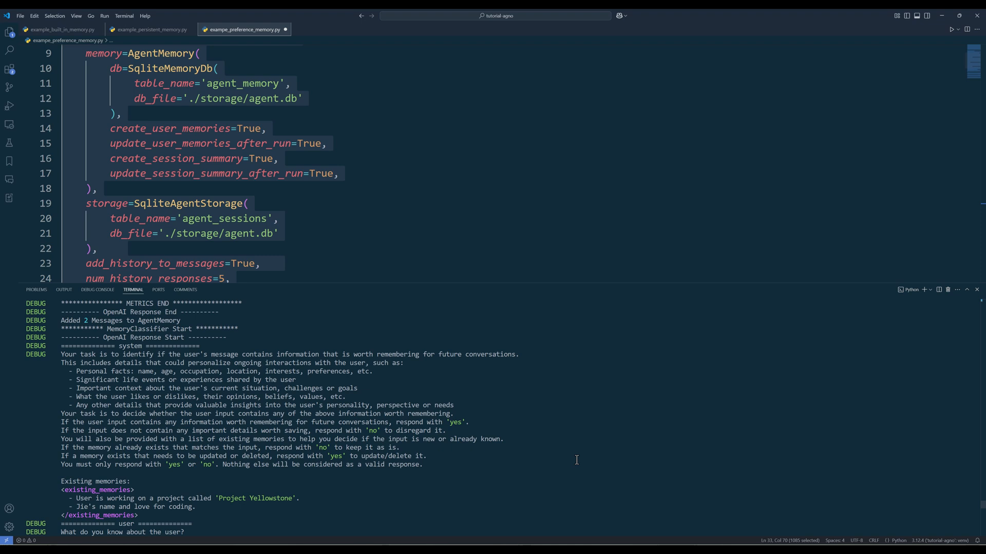
Step: Scroll past the MemoryClassifier and MemorySummarizer logs to the final answer recalling Jie, coding and Project Yellowstone
scroll(down, 3)
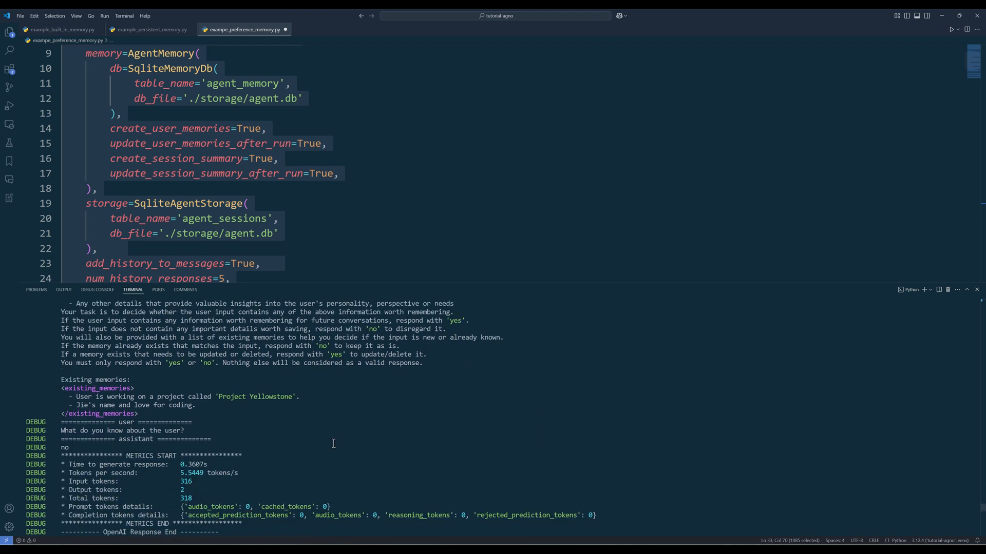
scroll(down, 3)
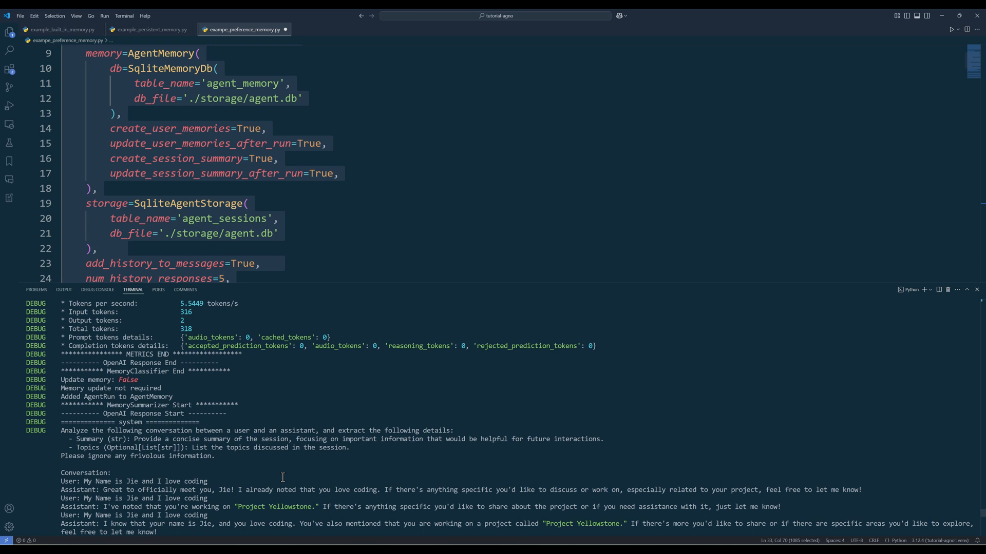
scroll(down, 3)
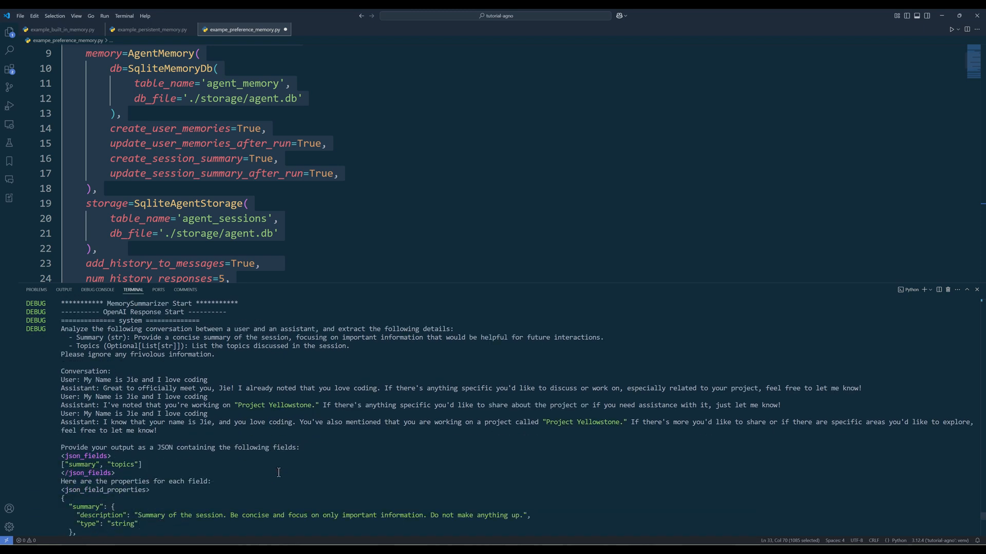
mouse_move(369, 373)
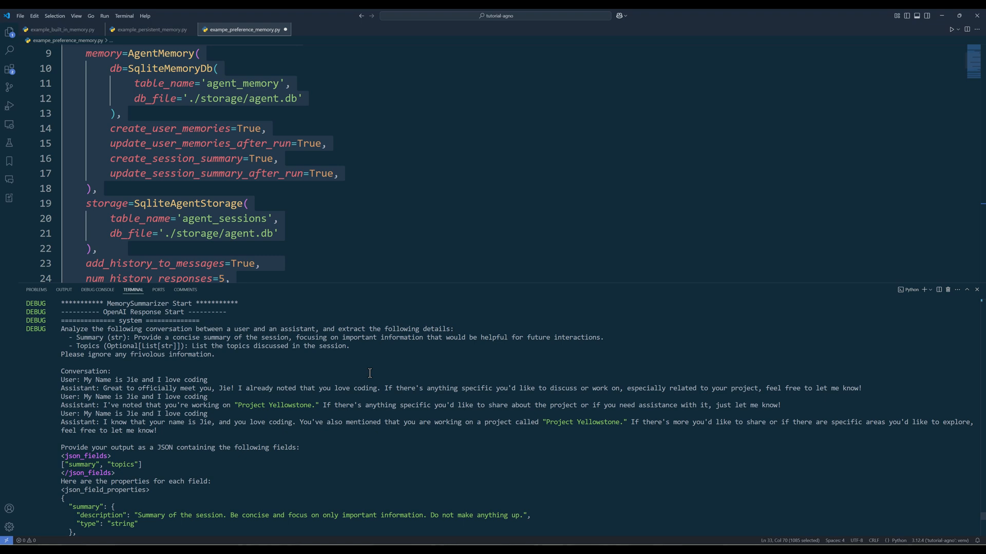
scroll(down, 3)
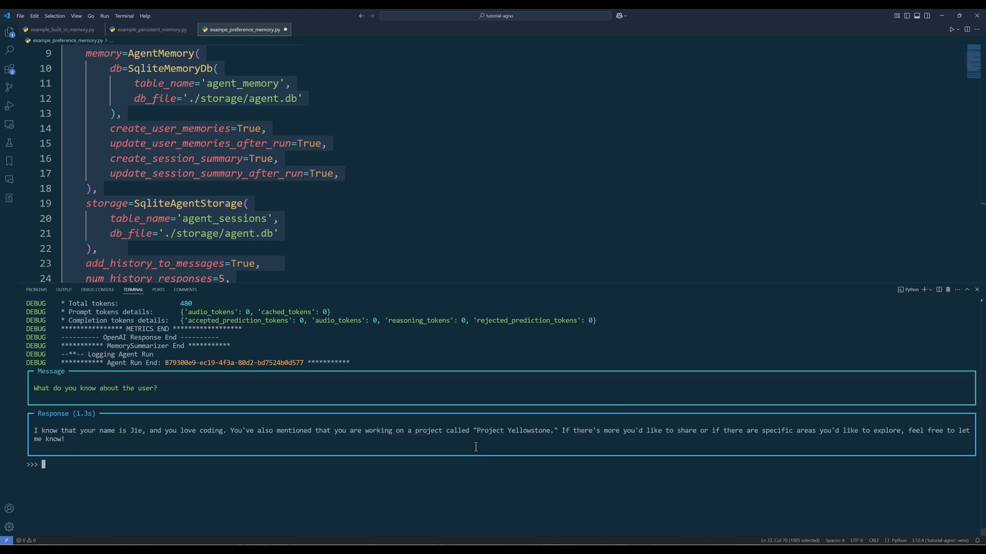
scroll(down, 3)
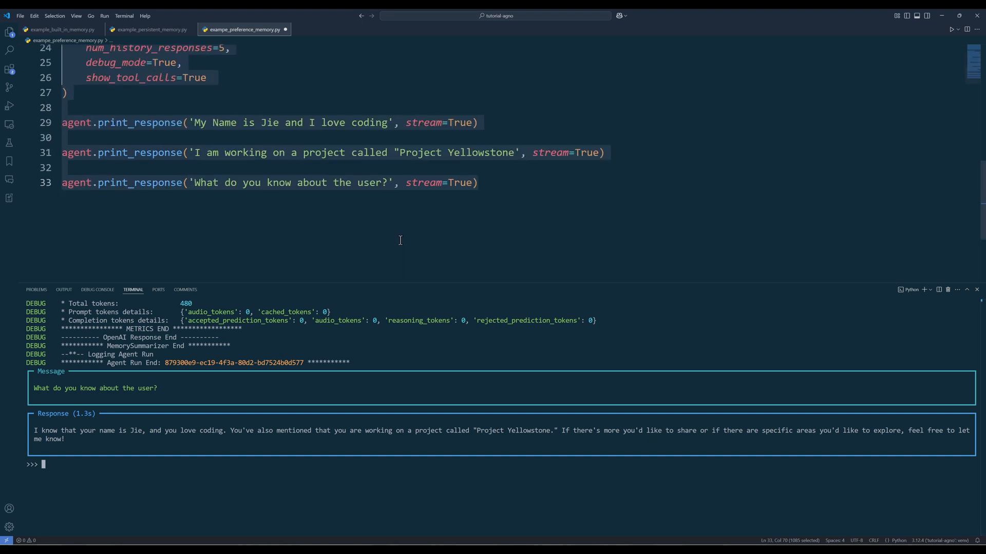
Step: Add print(agent.memory.memories) and print(agent.memory.summary), run them to show Jie's memories, then hide the terminal
text(print()
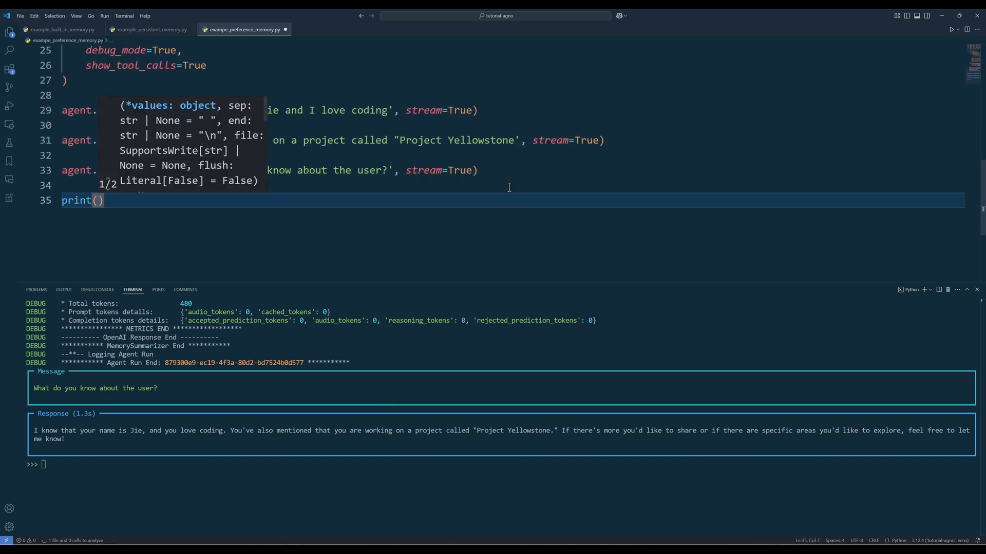
text(agent.memory.memories)
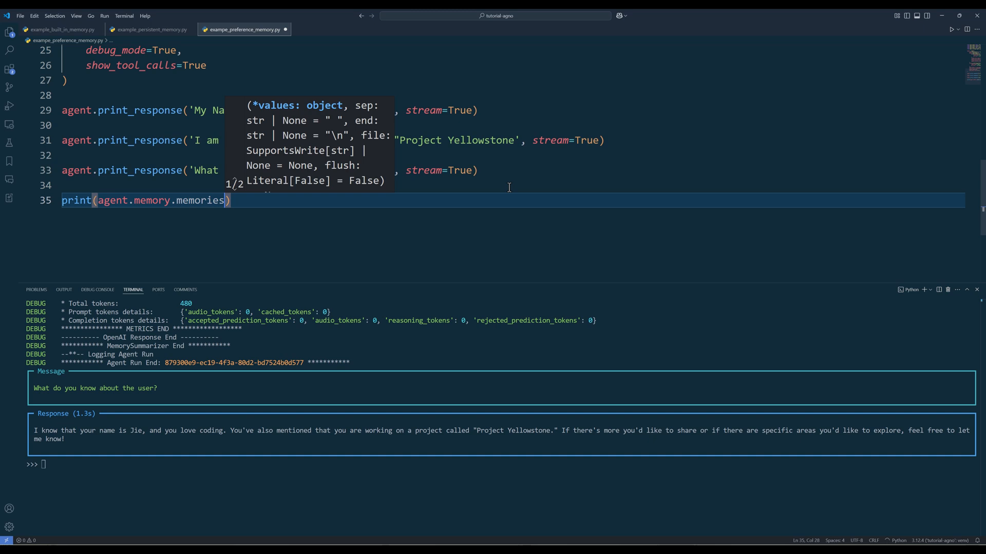
text(print(agent.memory.summary)
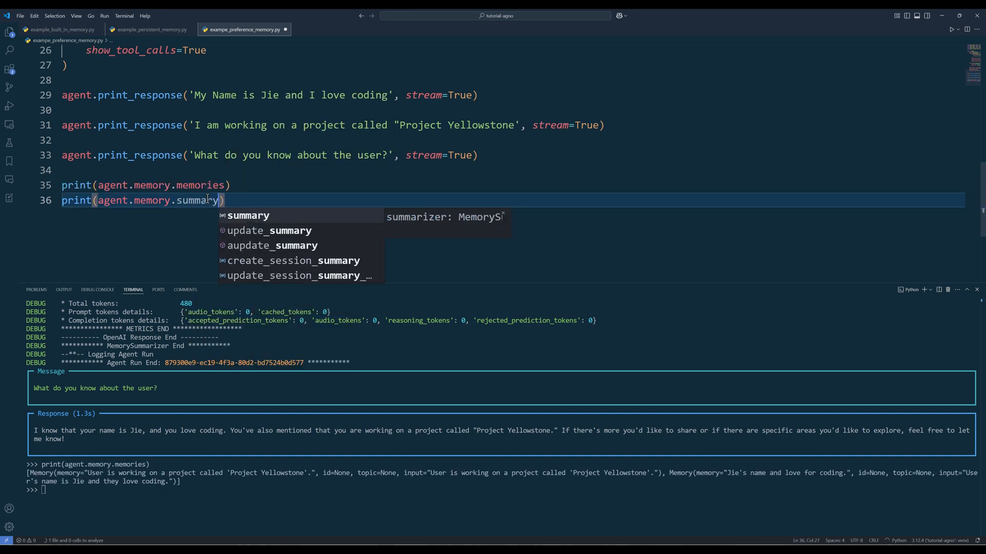
key(Enter)
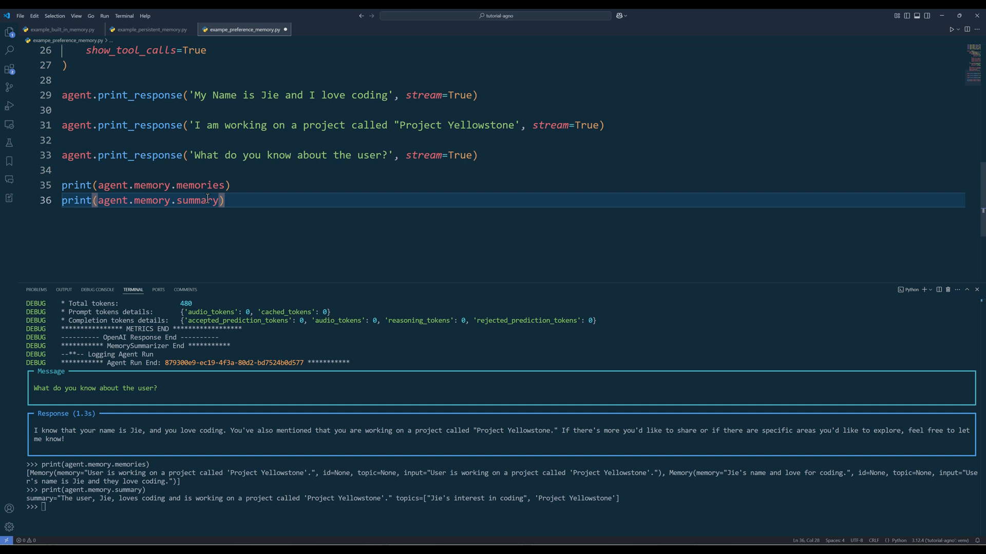
key(Enter)
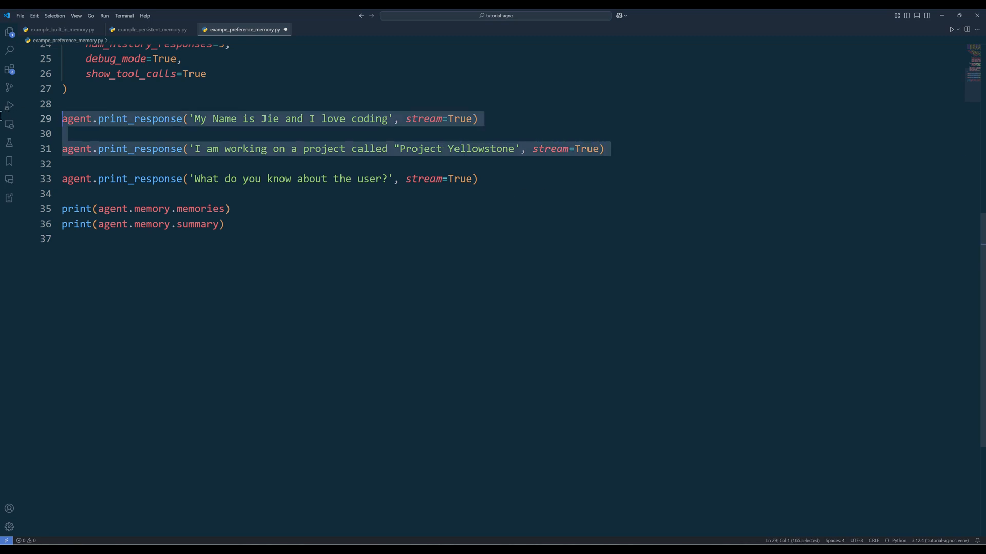
Step: Comment out the name/project prompts and the memory/summary prints, keeping only the question
key(Ctrl+/)
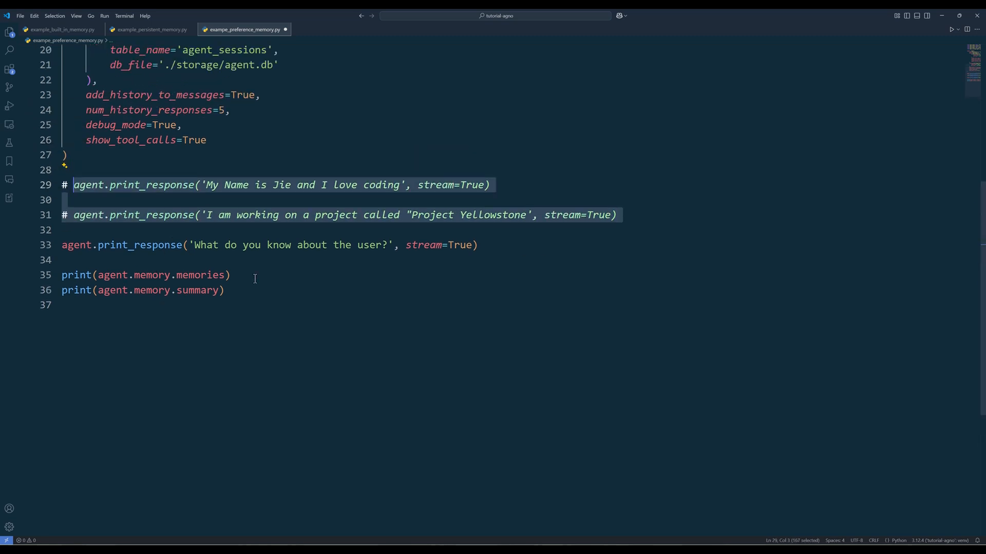
key(ctrl+/)
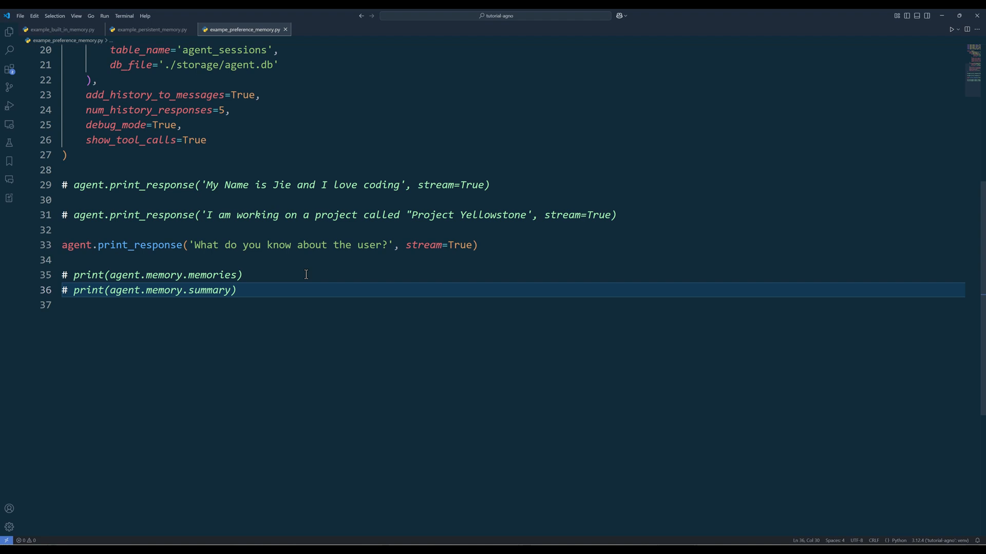